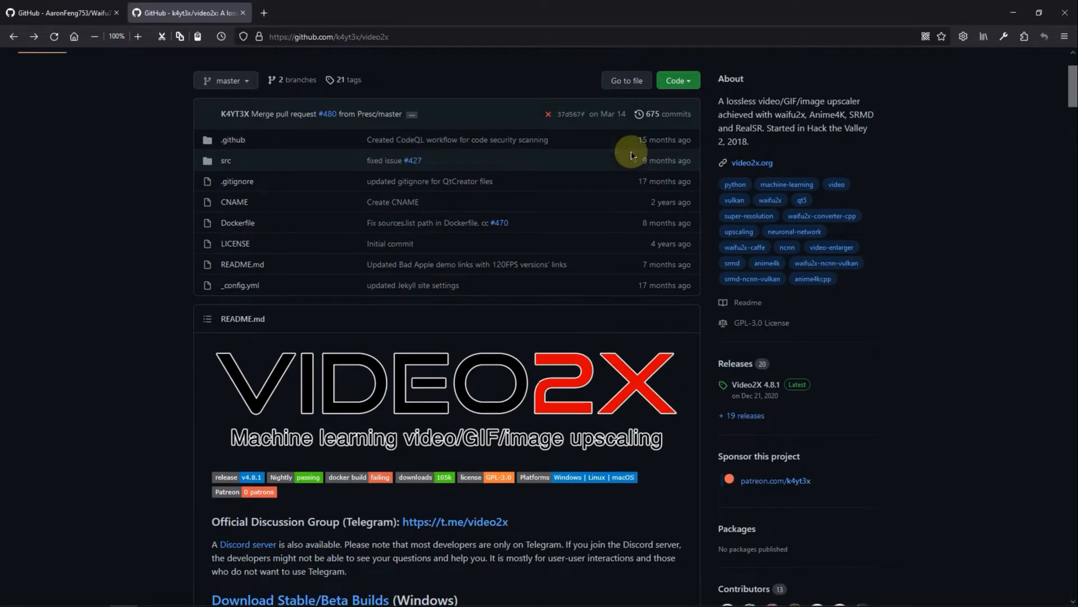
Scroll the Waifu2x-Extension-GUI README down to 'Download Latest Stable Build (Windows x64)'
scroll(down, 3)
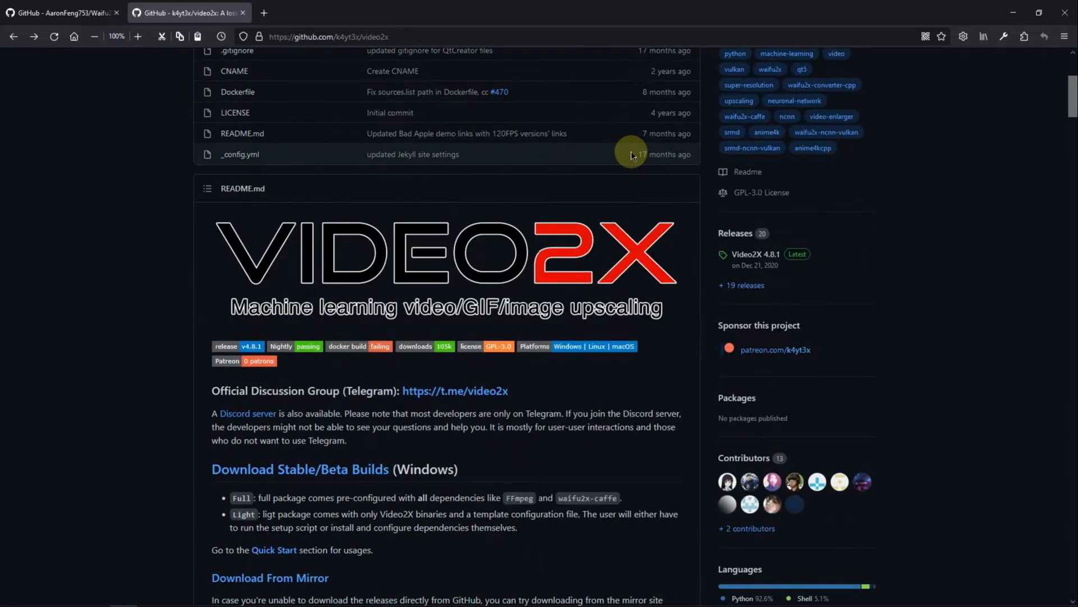
scroll(down, 3)
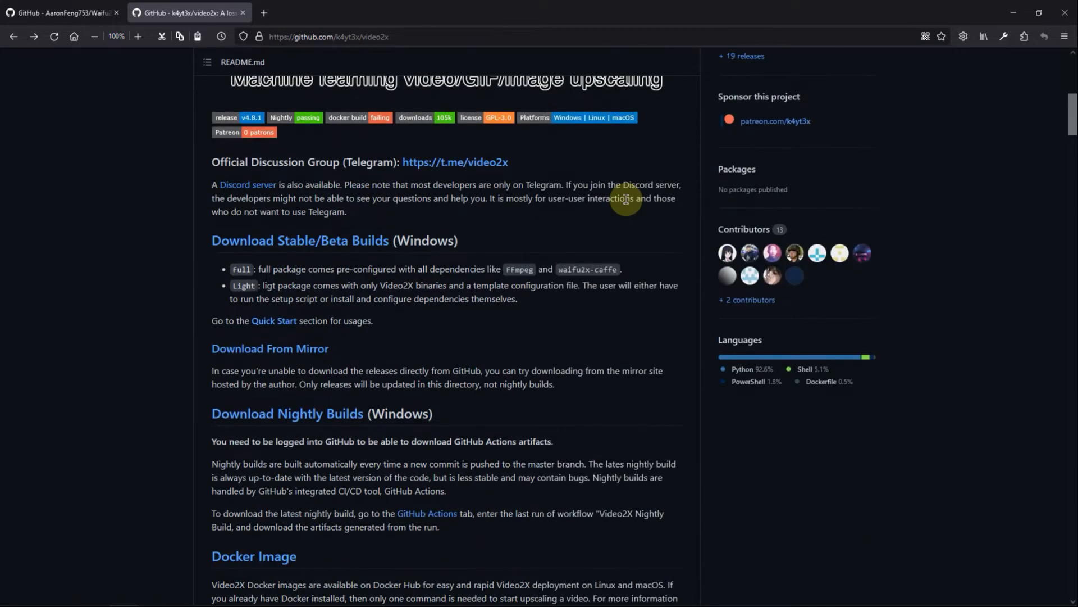
scroll(down, 3)
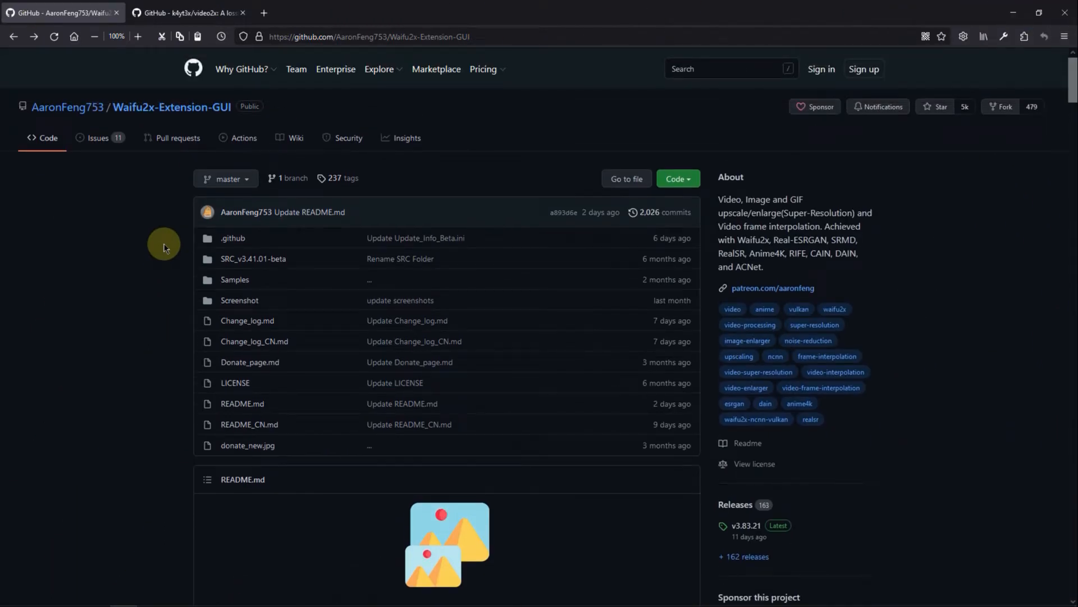
scroll(down, 3)
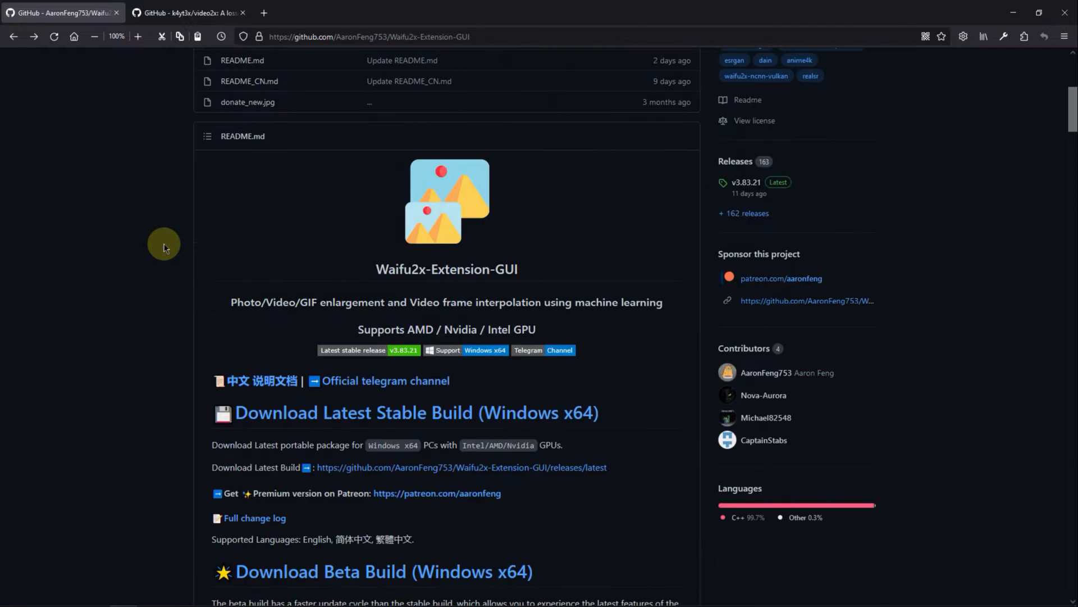
scroll(down, 3)
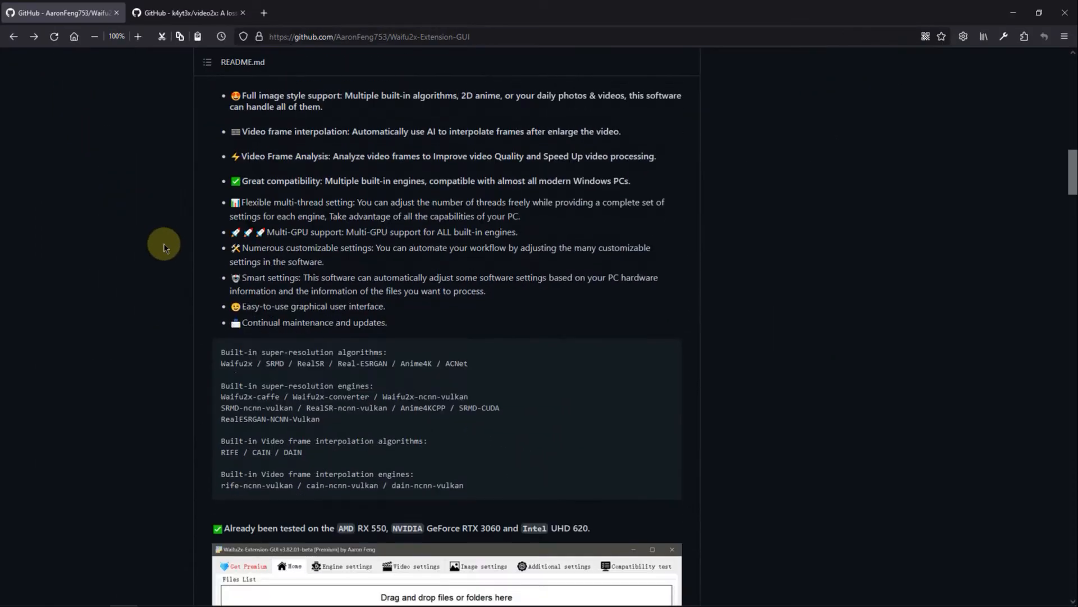
scroll(down, 3)
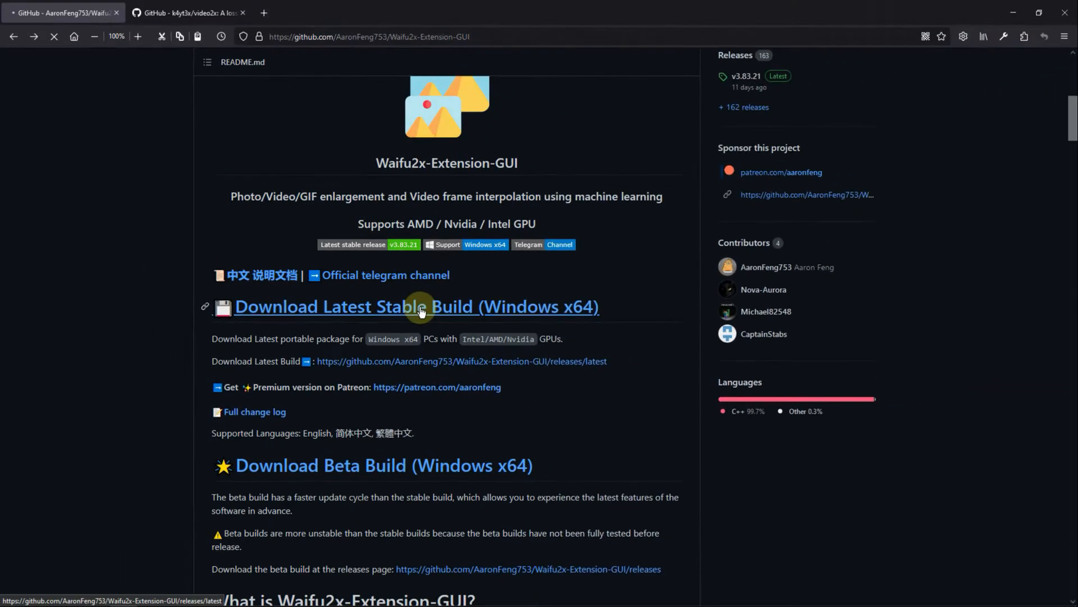
Open the v3.83.21 release page and follow its (PRC) OneDrive full-package link
click(415, 306)
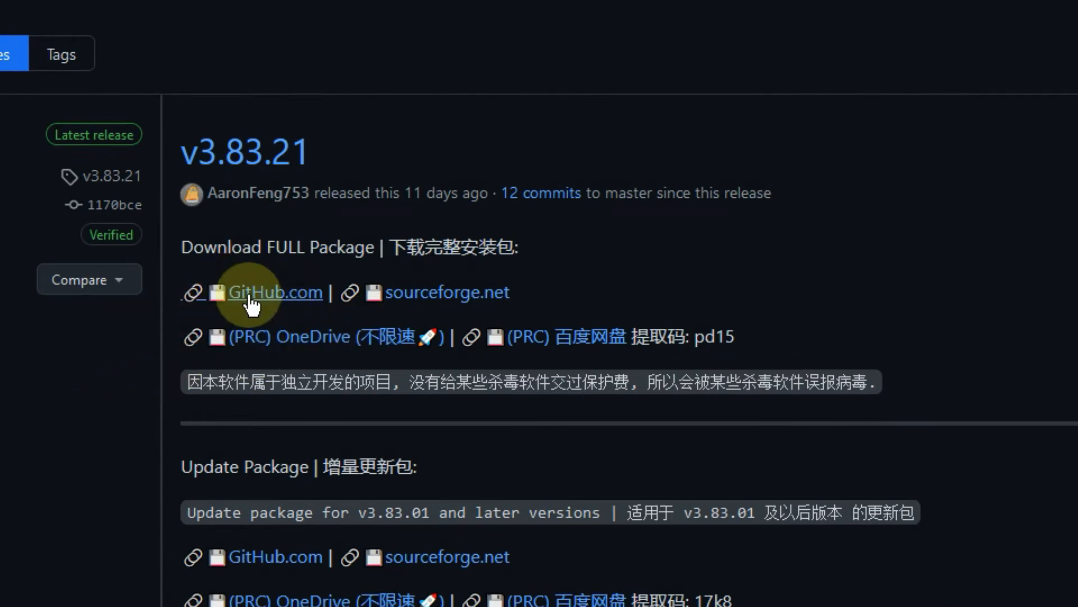
mouse_move(447, 291)
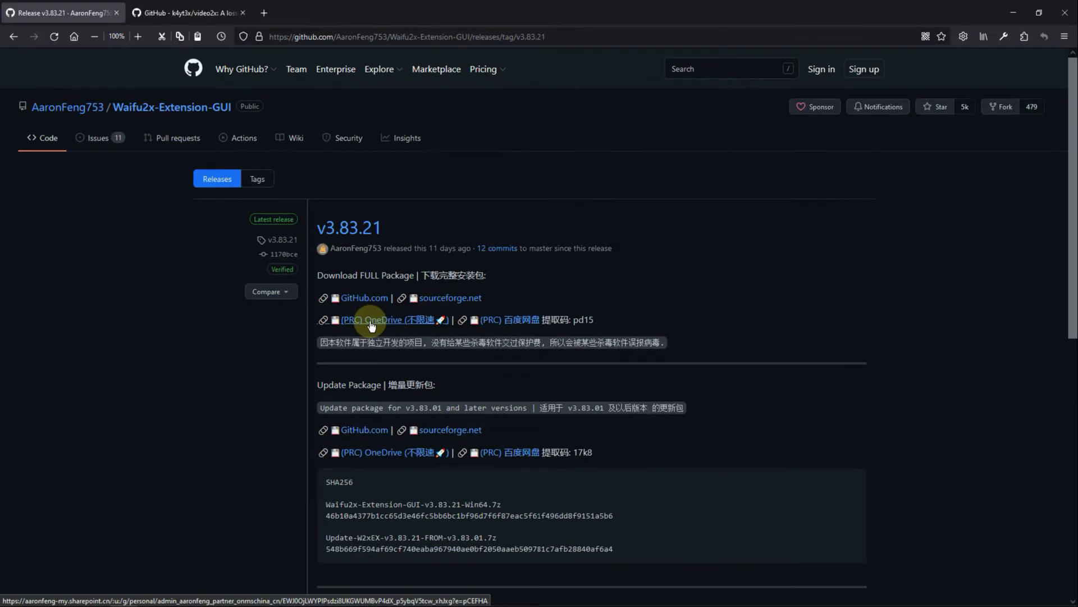
click(371, 319)
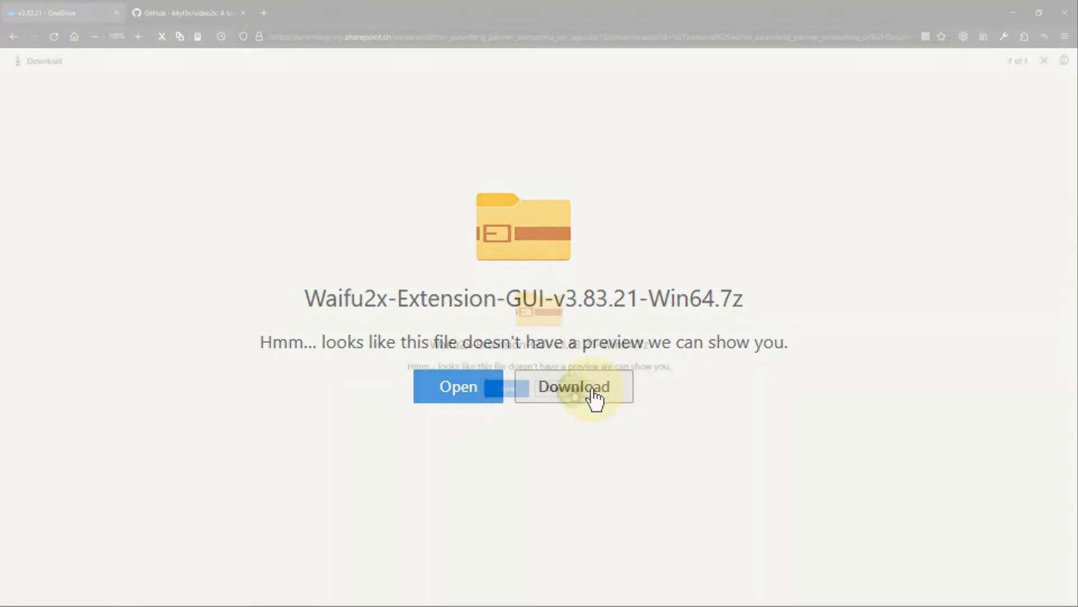
Download Waifu2x-Extension-GUI-v3.83.21-Win64.7z from OneDrive and open the finished download
click(573, 387)
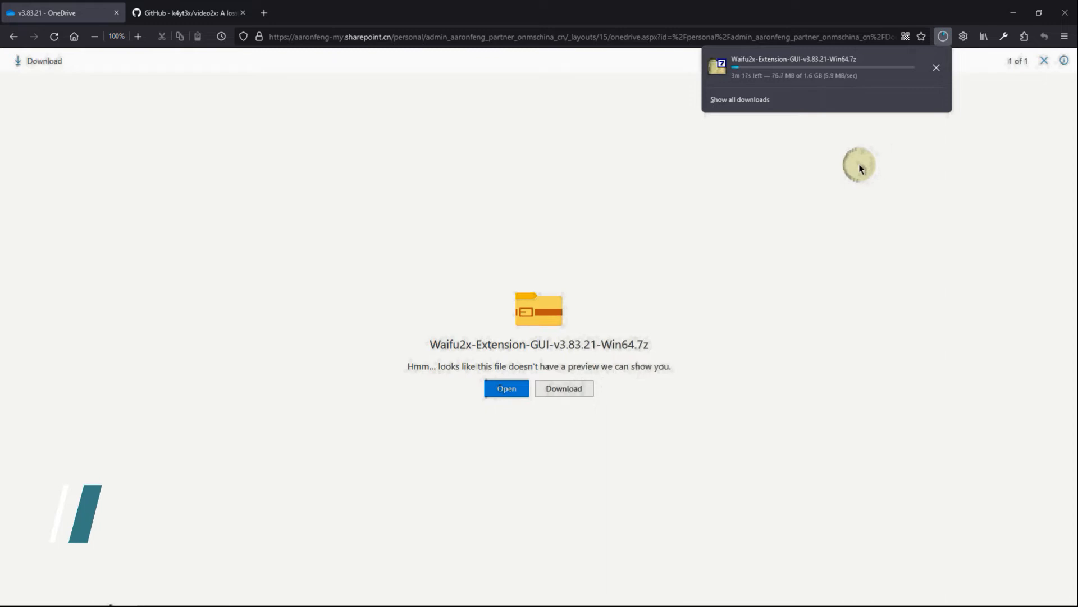
click(936, 68)
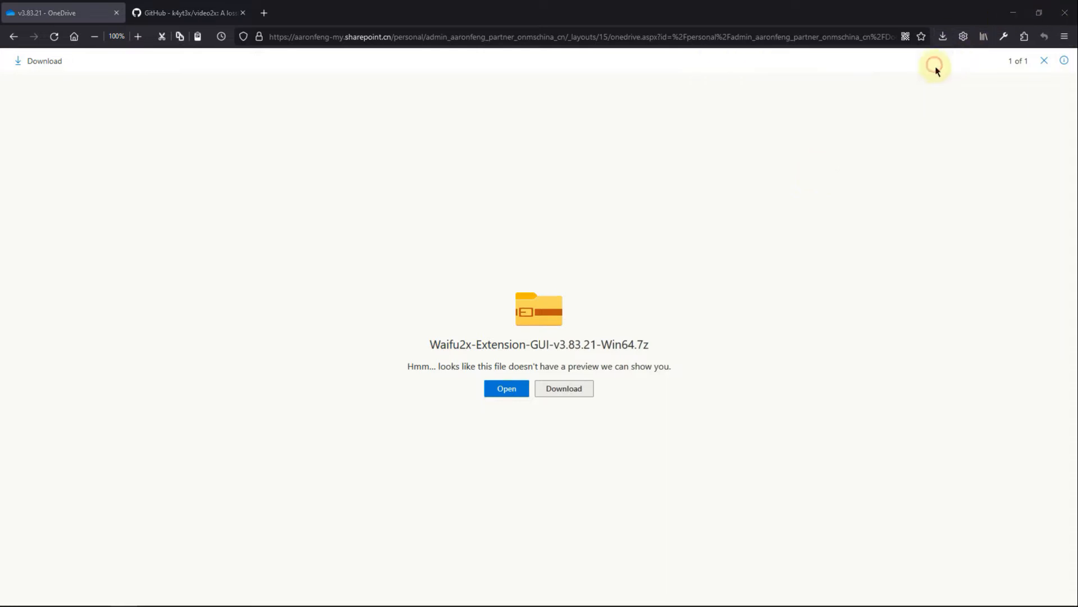
click(506, 388)
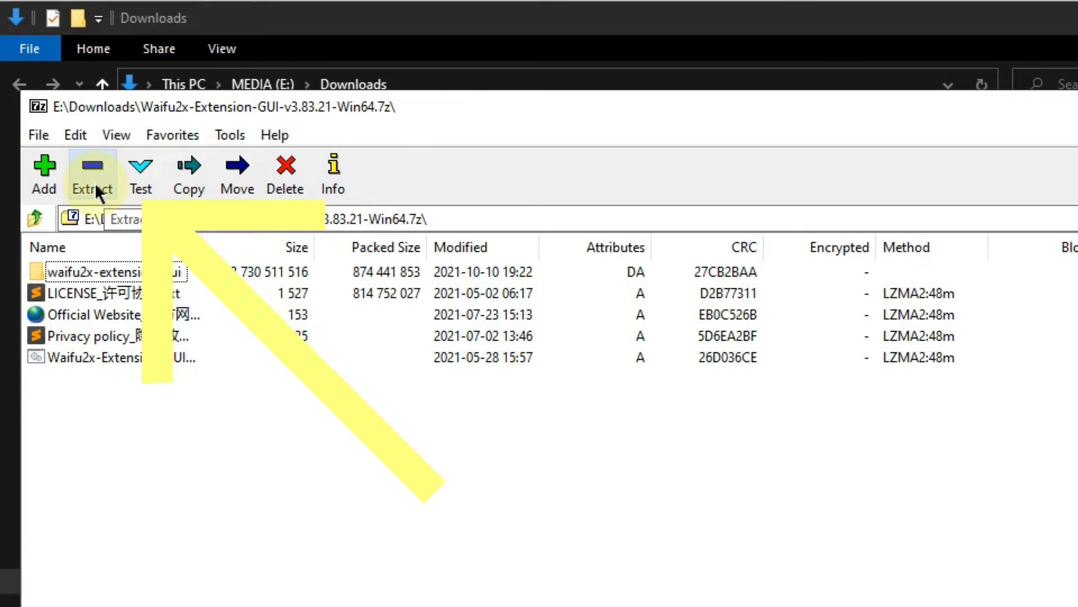
Extract the Waifu2x-Extension-GUI-v3.83.21-Win64.7z archive with 7-Zip's Extract button
click(92, 172)
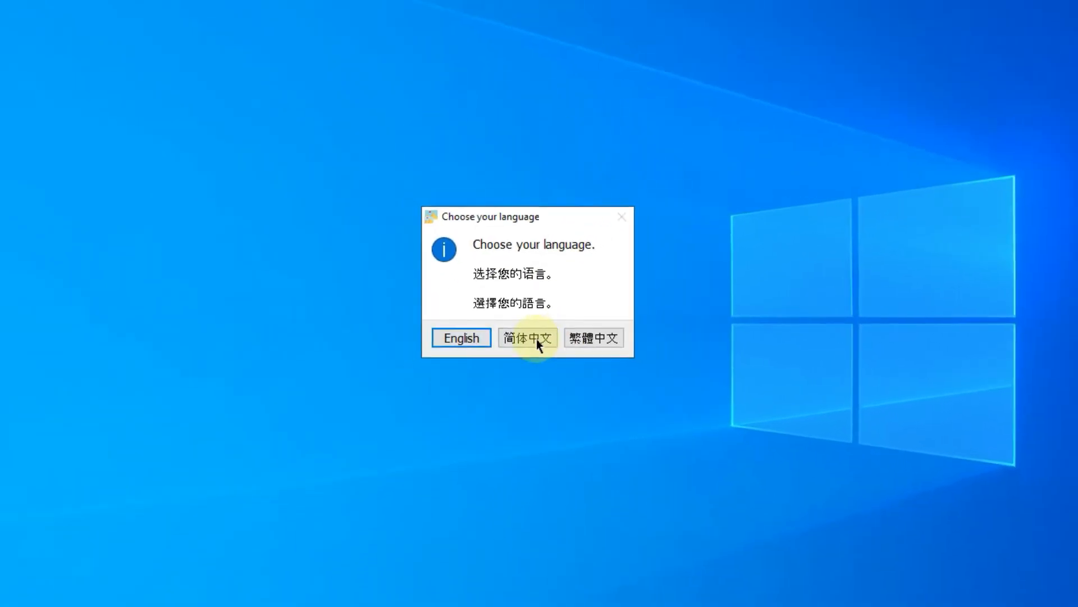
Choose English as the interface language and acknowledge the compatibility test notice
click(526, 338)
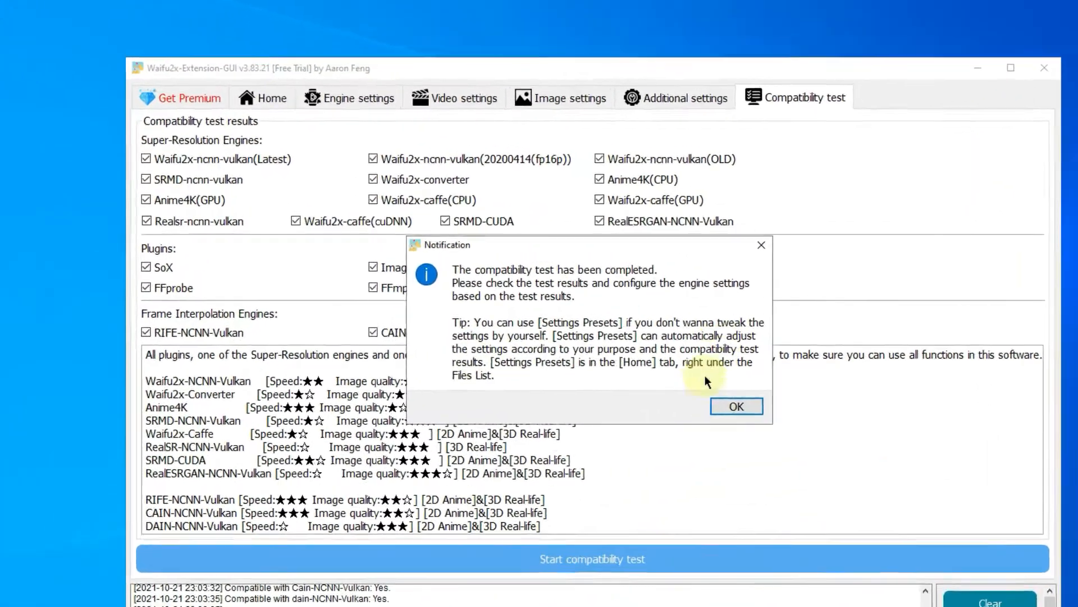
click(735, 406)
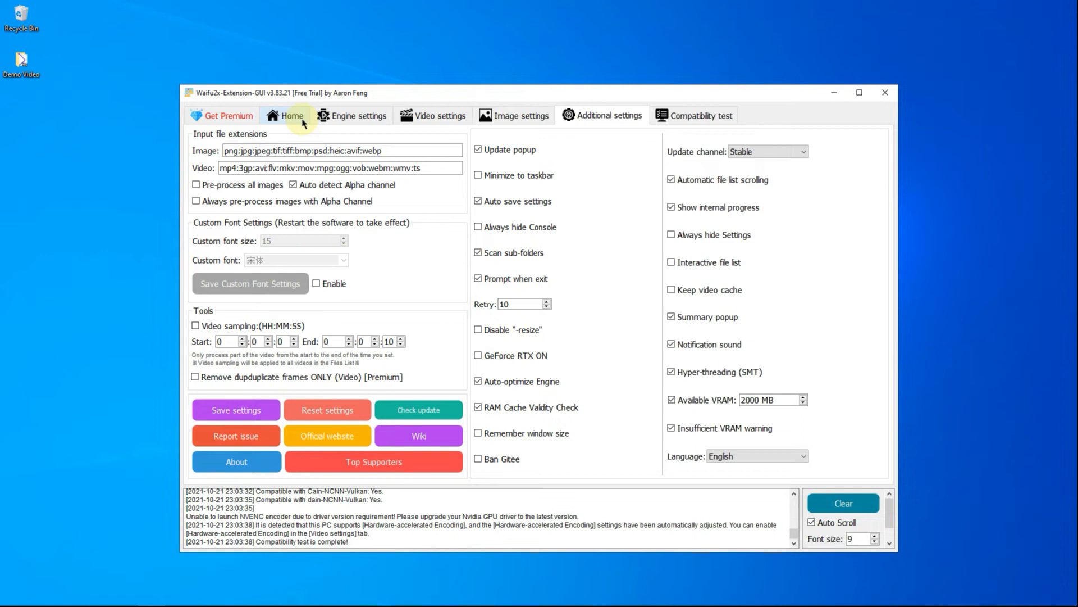
View the Home file list, then switch to the Engine settings page
click(291, 114)
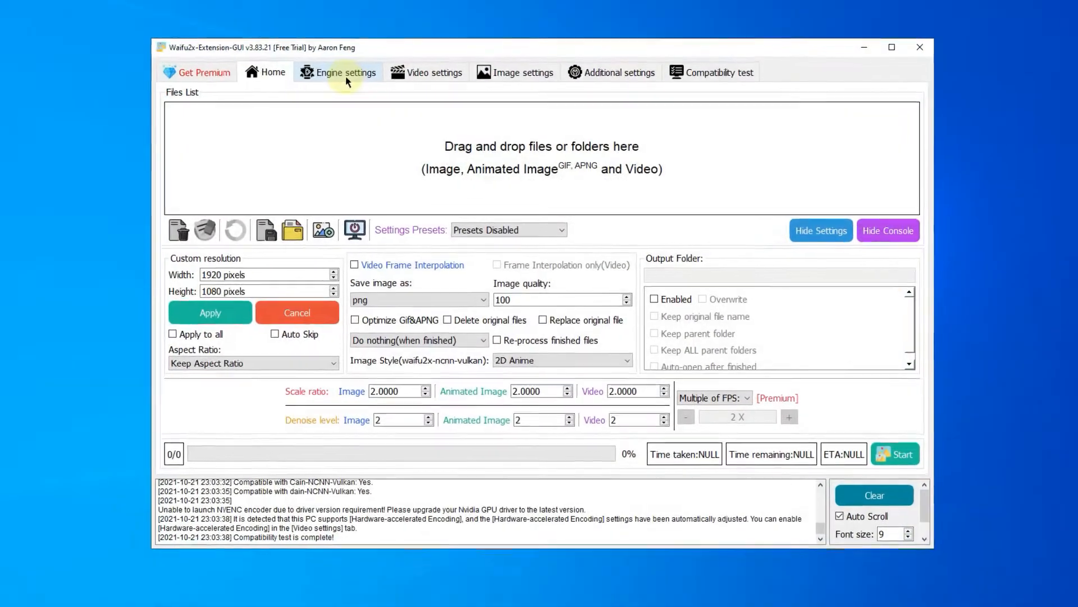
click(338, 72)
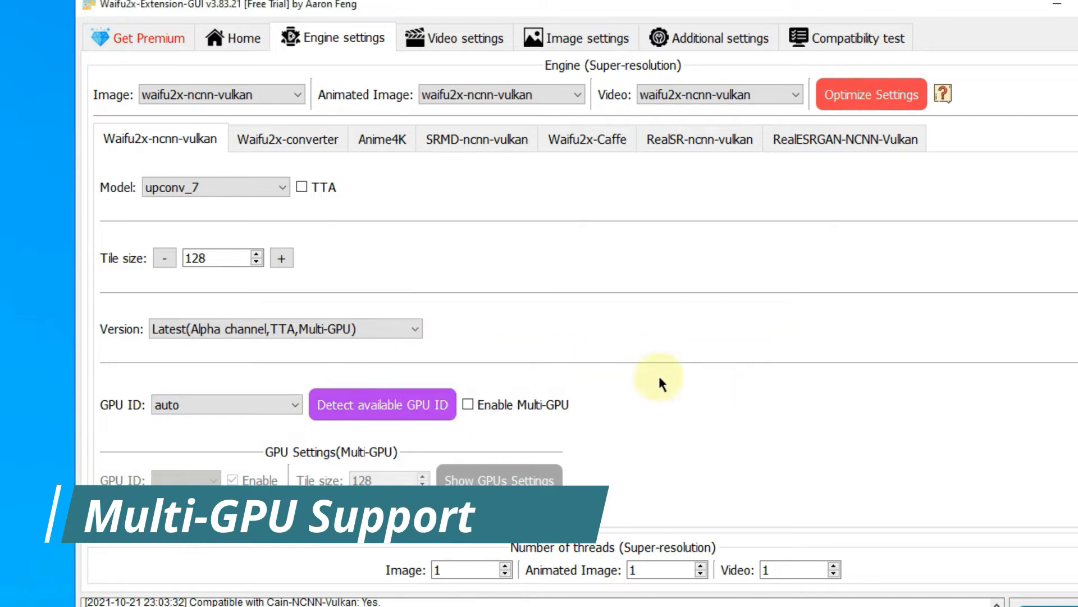
Detect available GPU IDs (MX150, UHD 620, CPU) and toggle Enable Multi-GPU
click(471, 405)
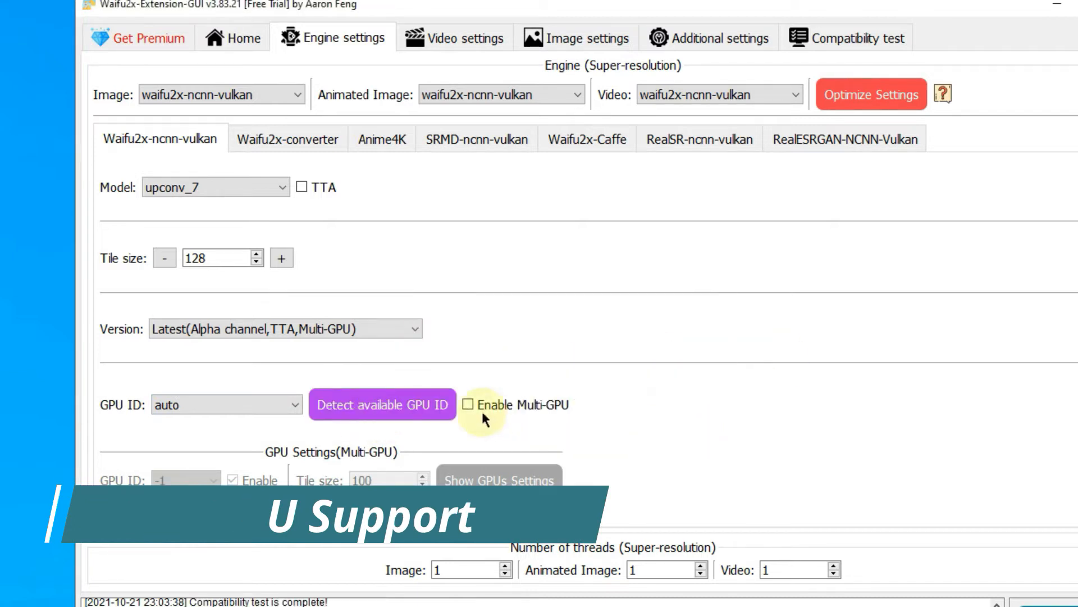
click(469, 405)
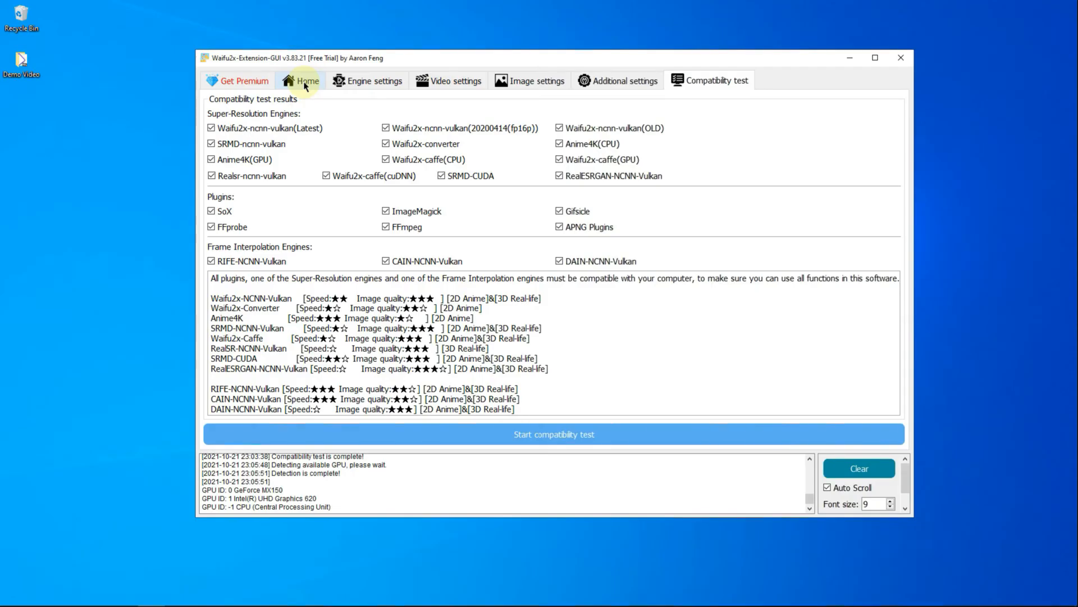
Apply the 3D Real-life highest-quality enlarge preset at 3840x2160 and start processing
click(307, 80)
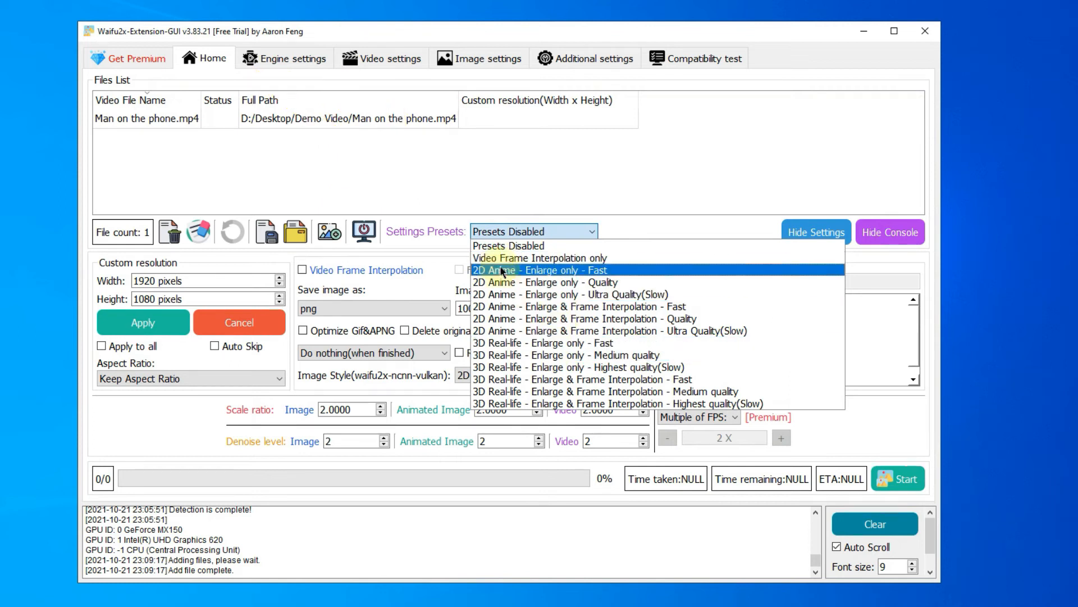
mouse_move(571, 367)
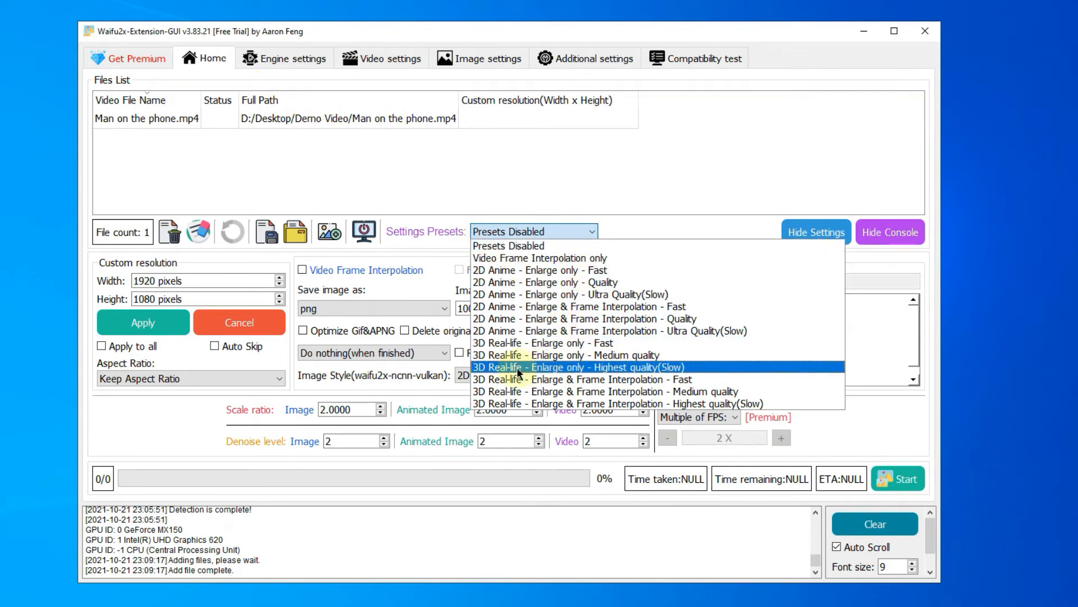
click(575, 367)
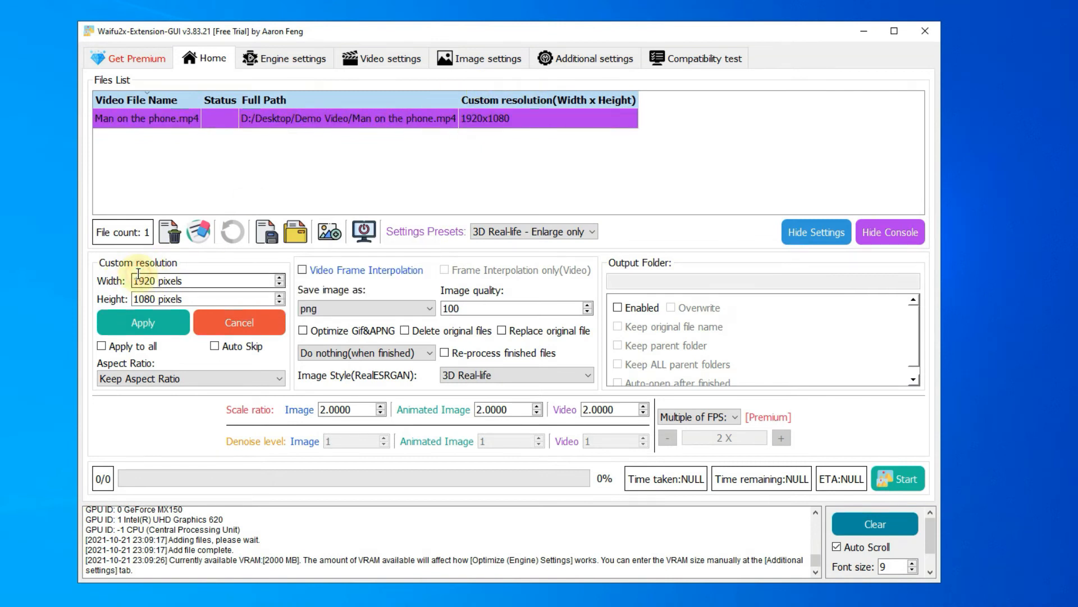
text(384)
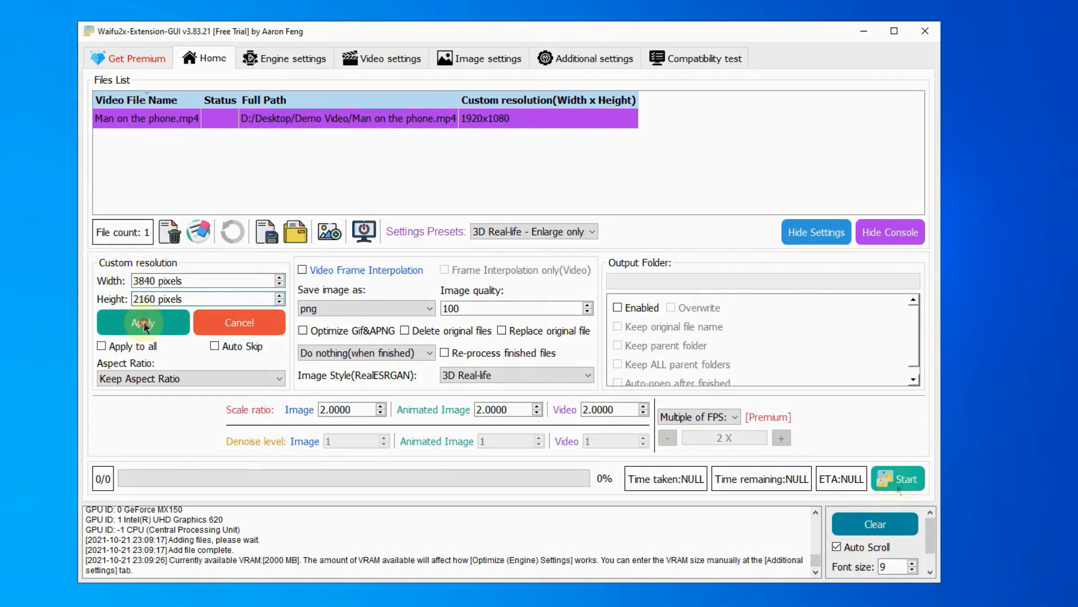
click(897, 478)
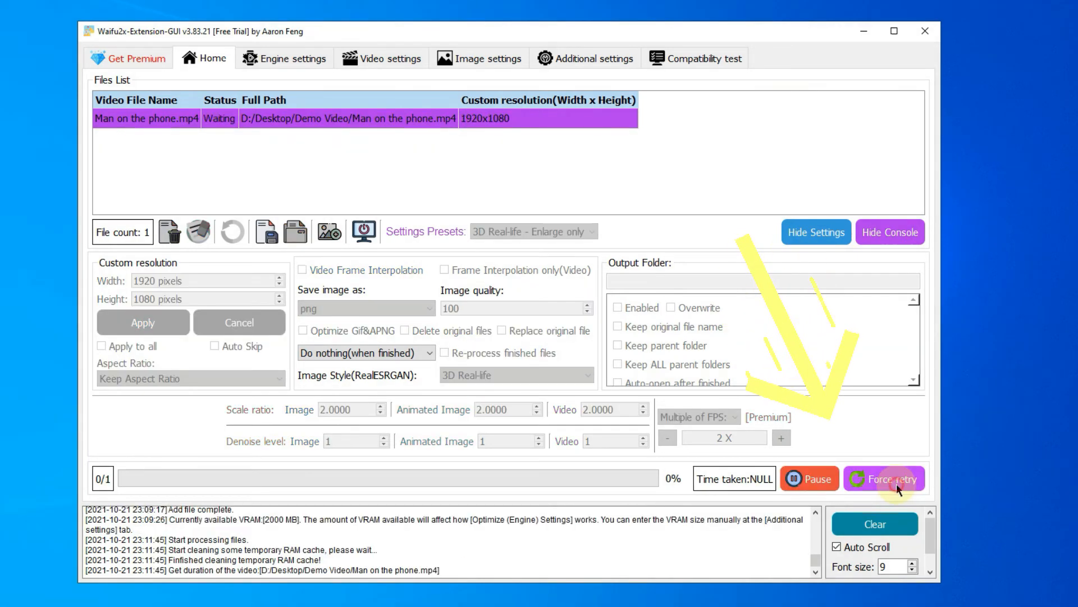
click(885, 478)
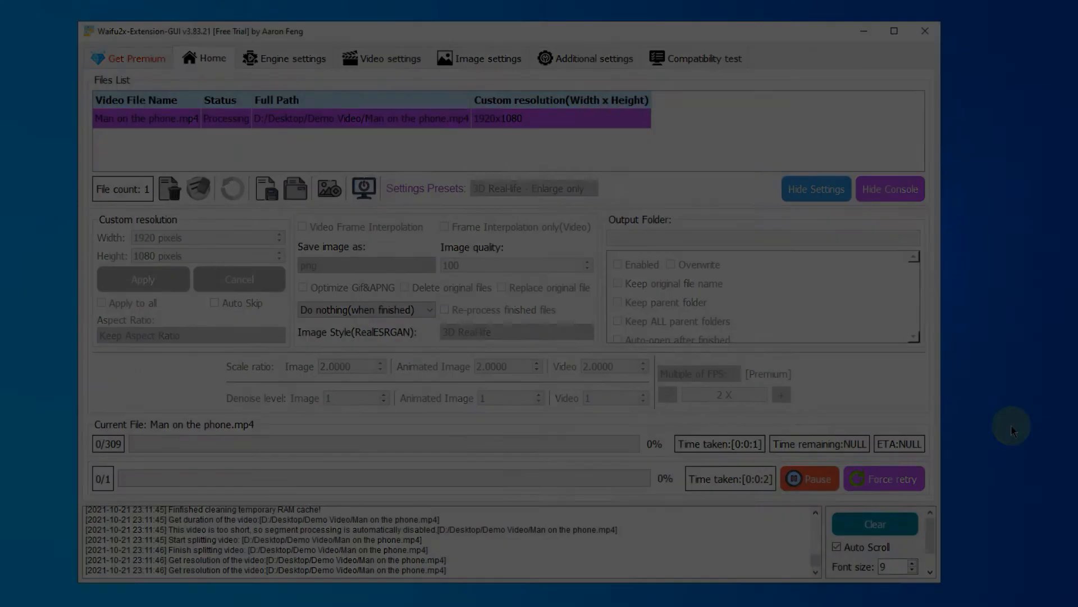